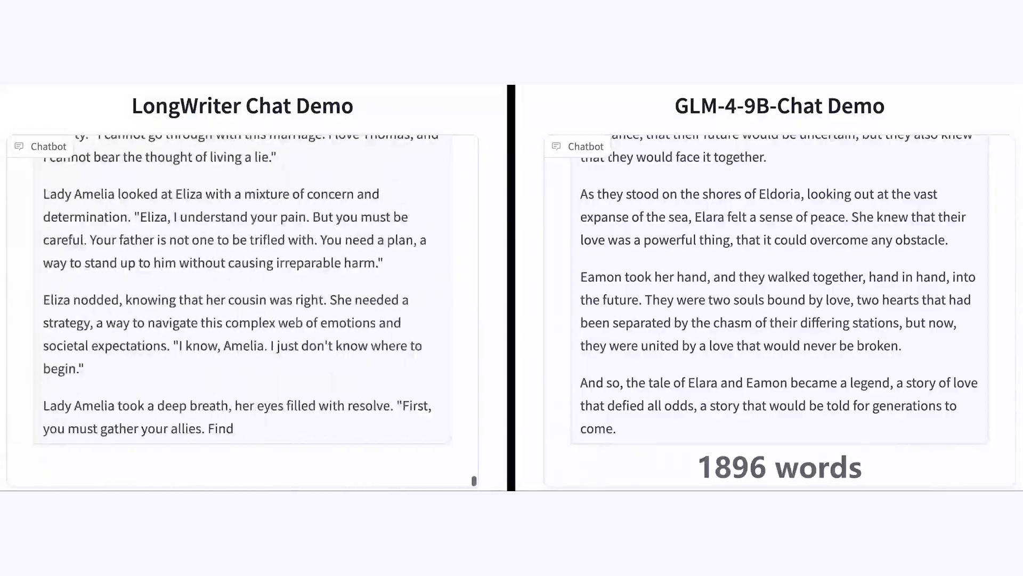
scroll("down", 3)
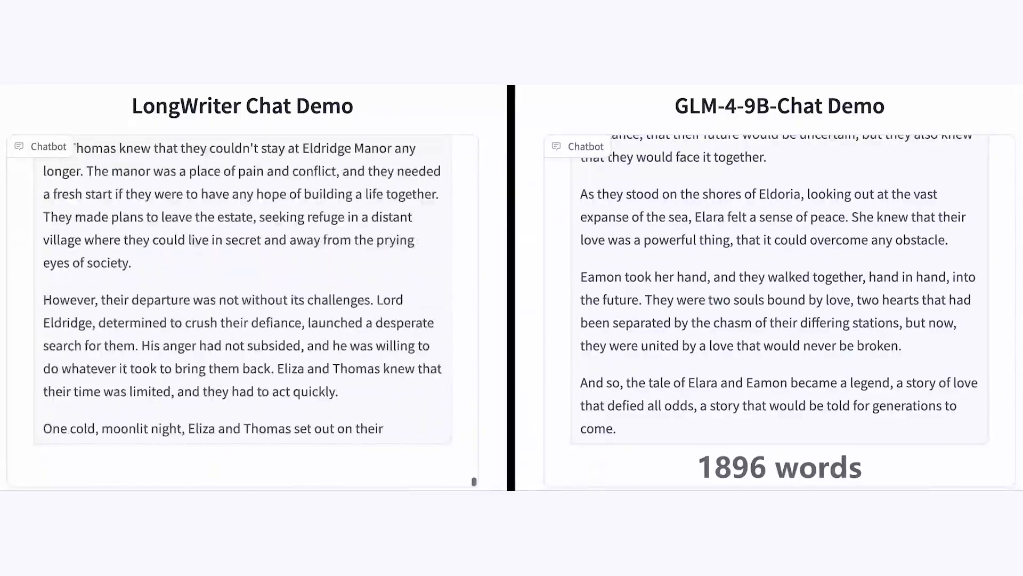